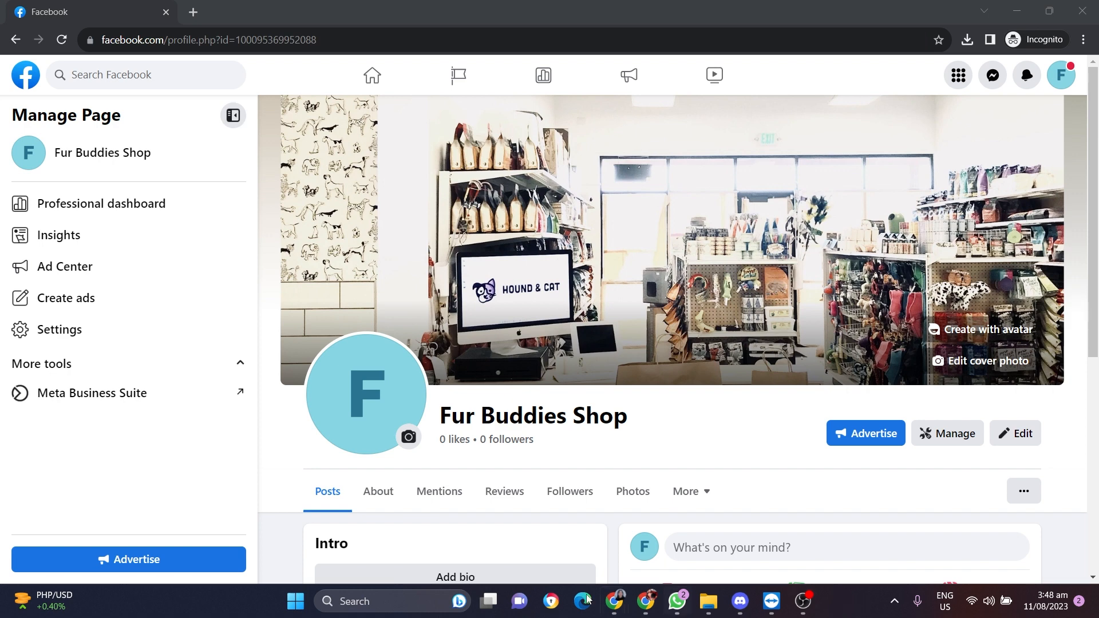
Reach the Websites and social links area within the Fur Buddies Shop About details.
click(378, 491)
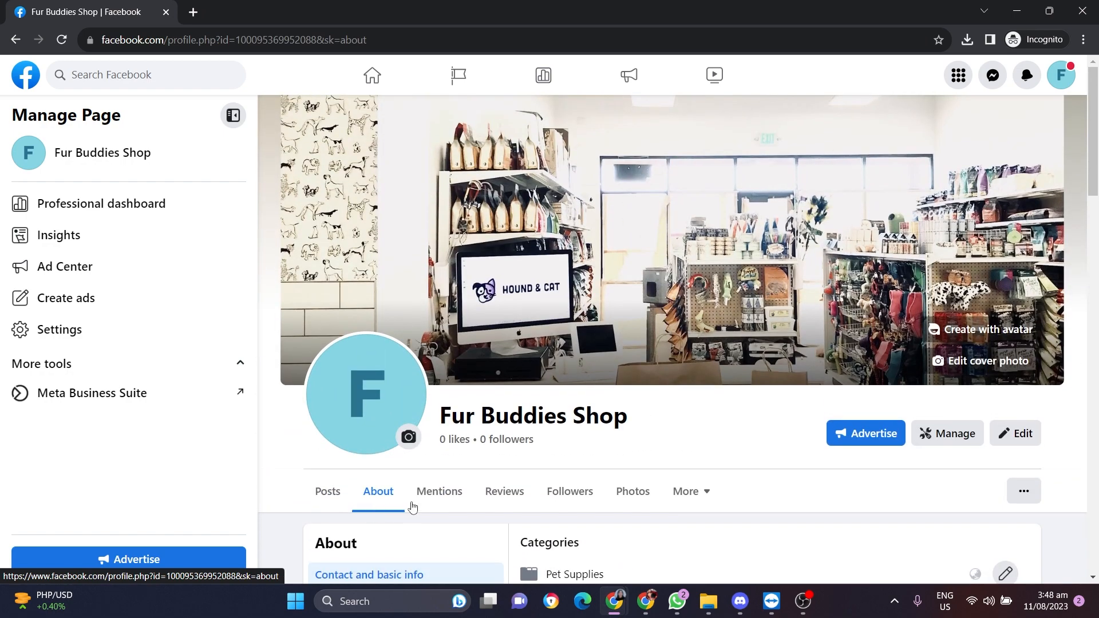
scroll(down, 3)
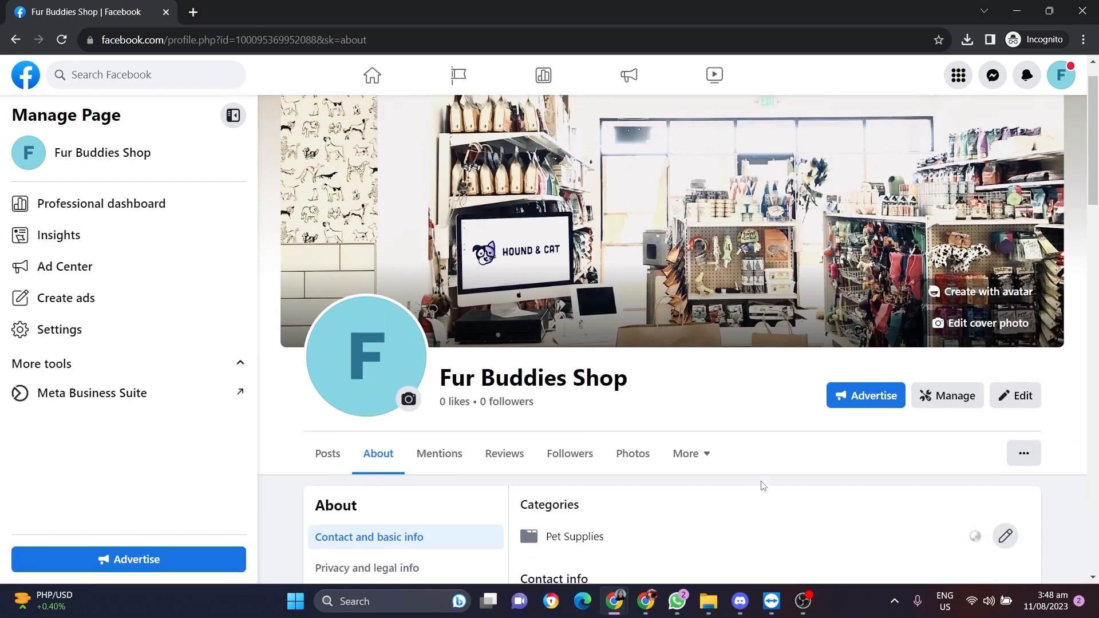
scroll(down, 3)
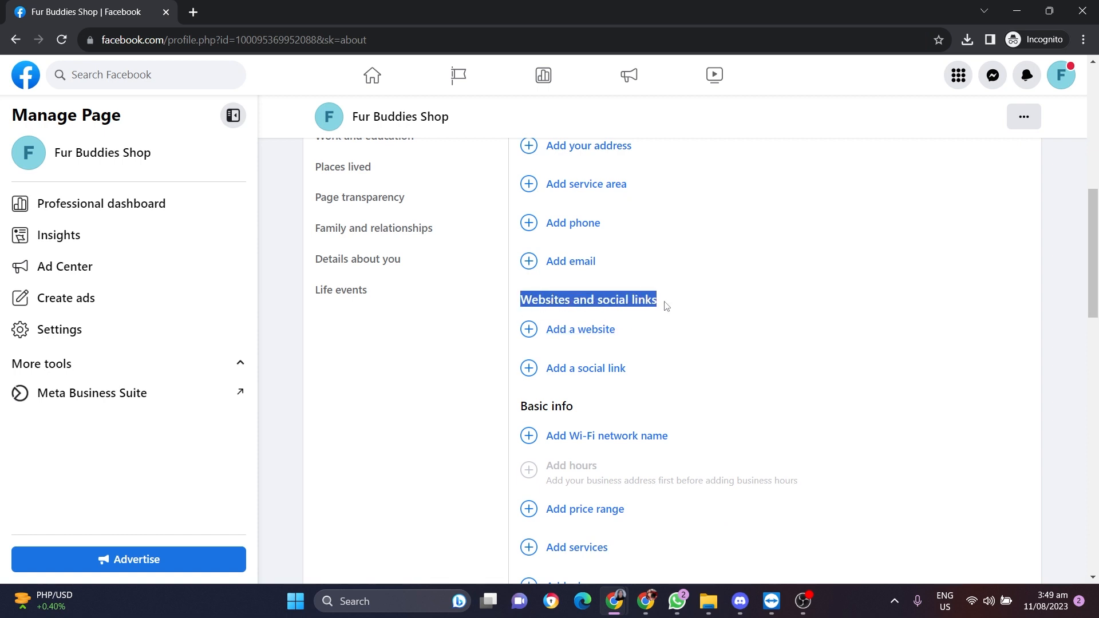
Add a blank social link entry and choose LinkedIn as its platform instead of Instagram.
click(585, 369)
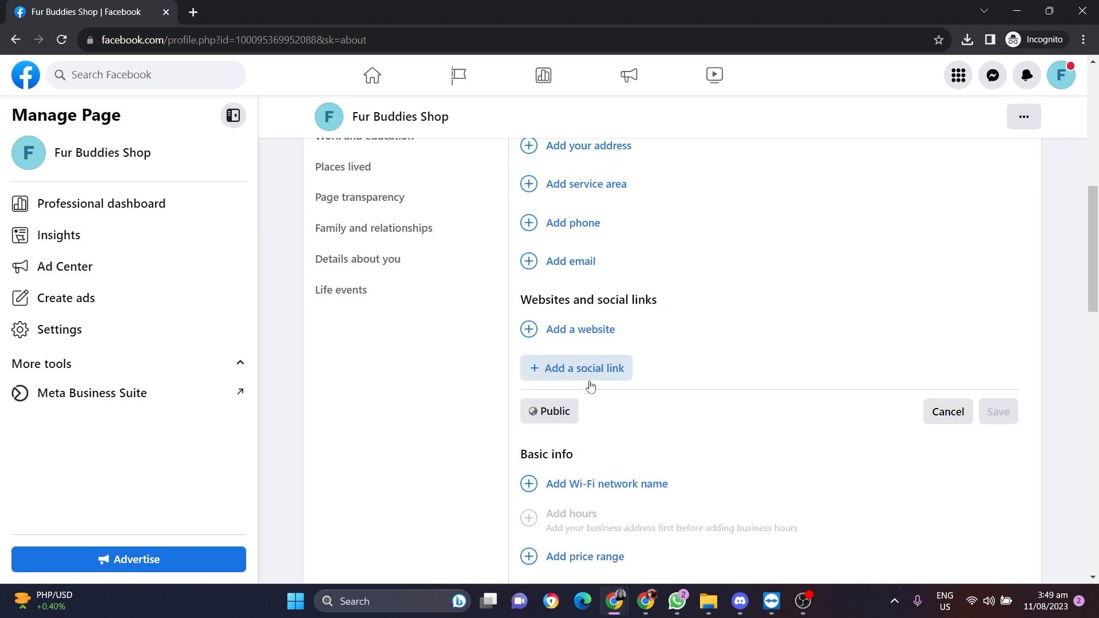
click(575, 369)
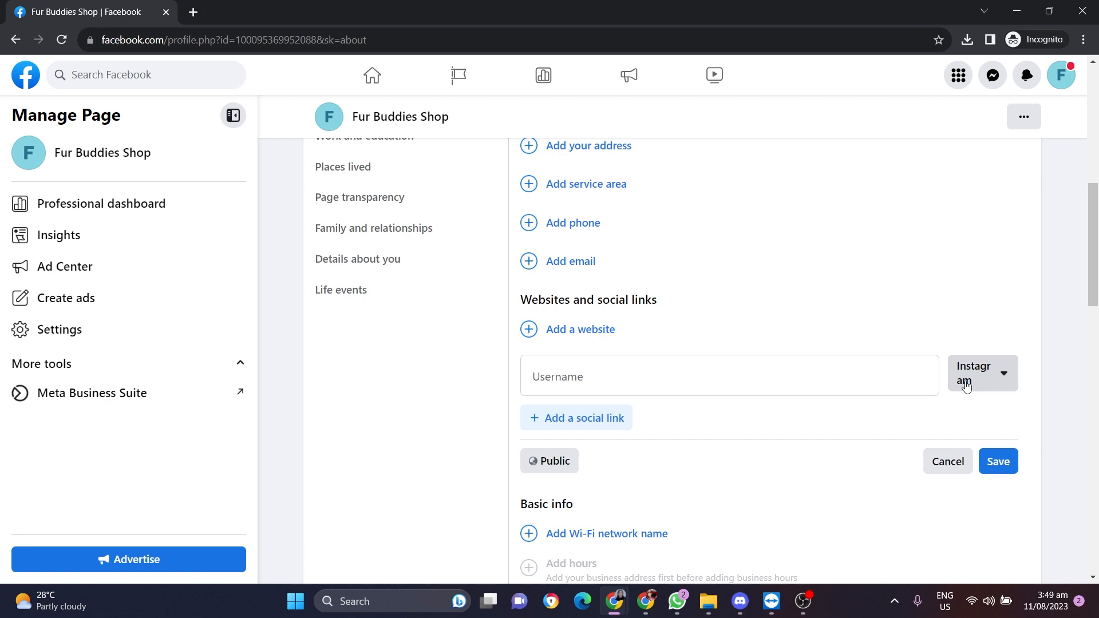
click(982, 373)
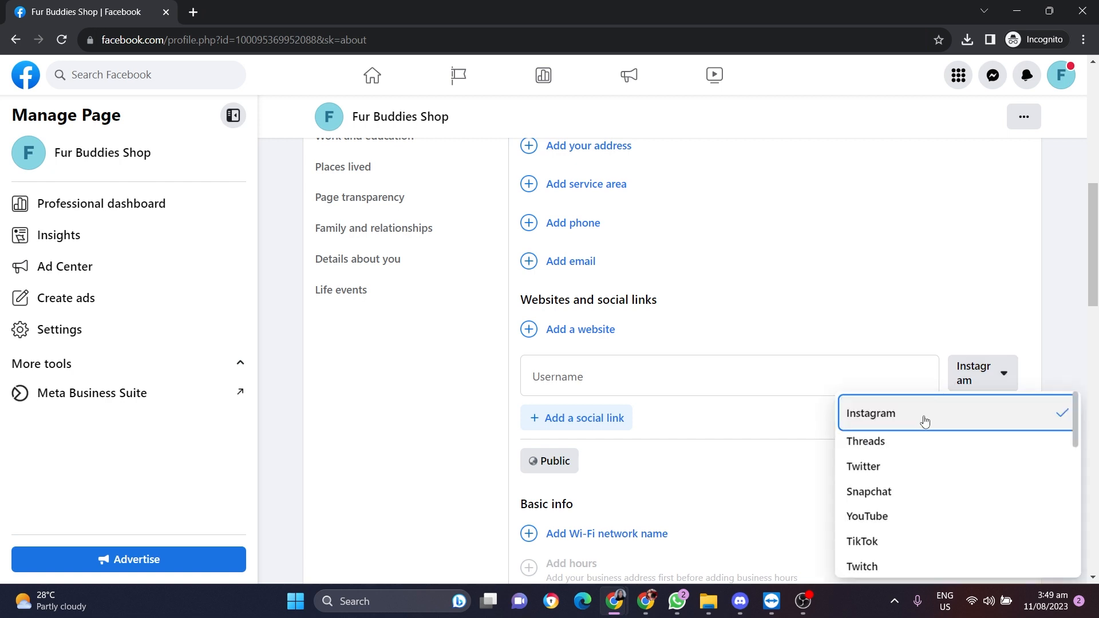
scroll(down, 3)
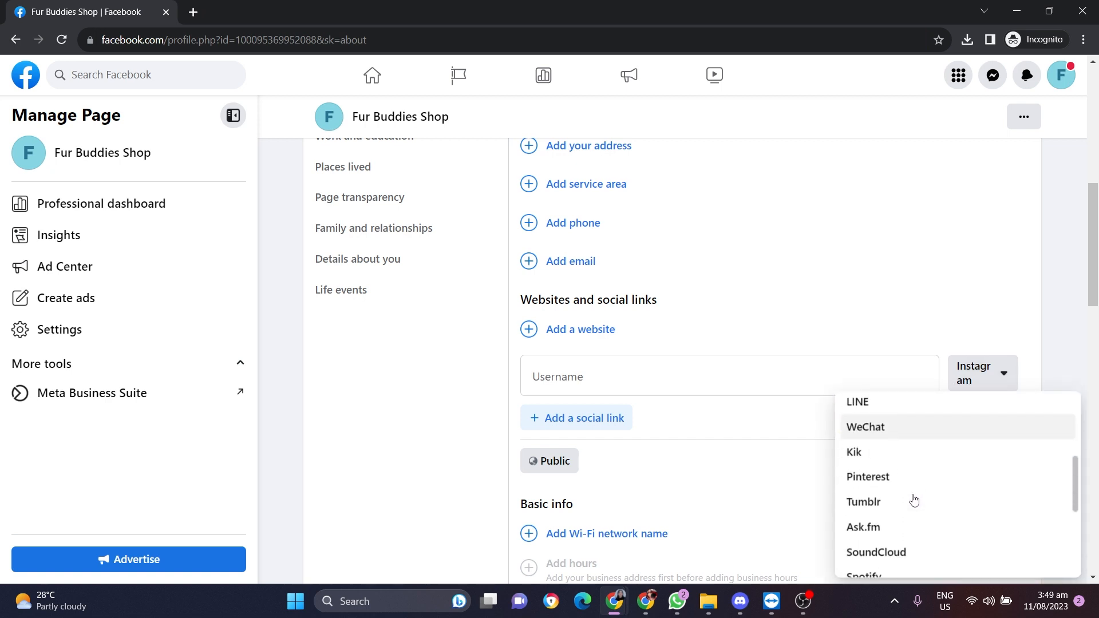
scroll(down, 3)
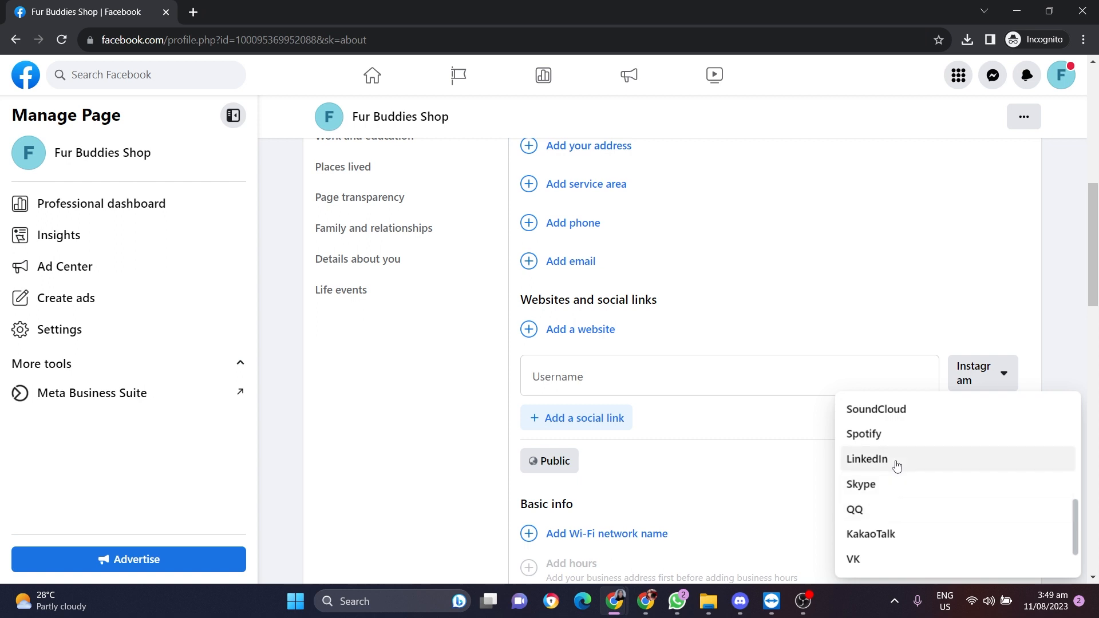
click(866, 459)
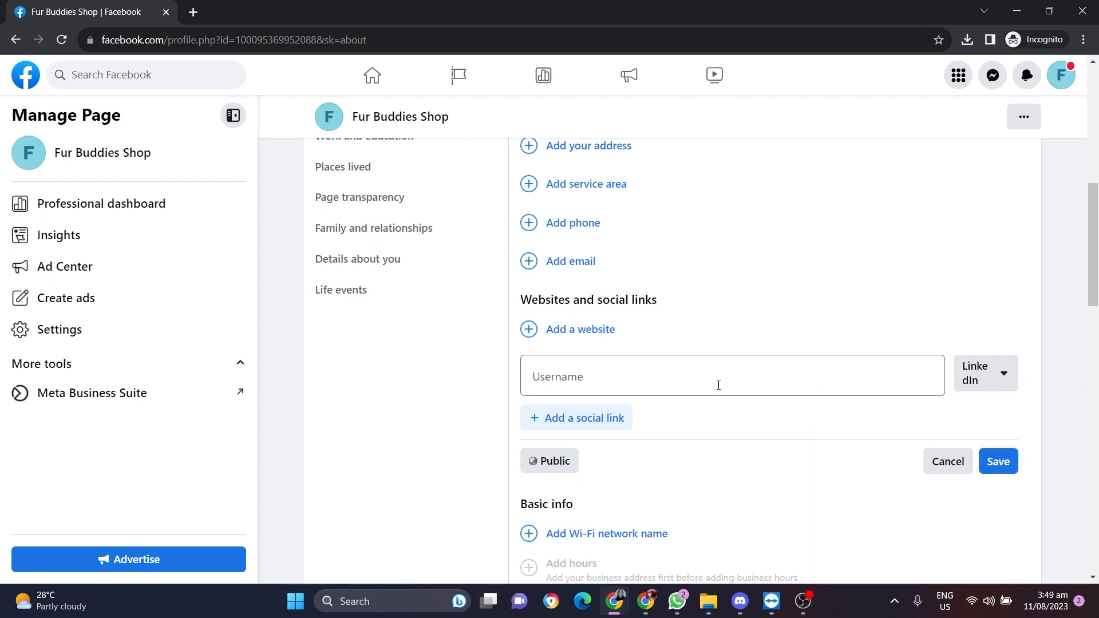
click(717, 382)
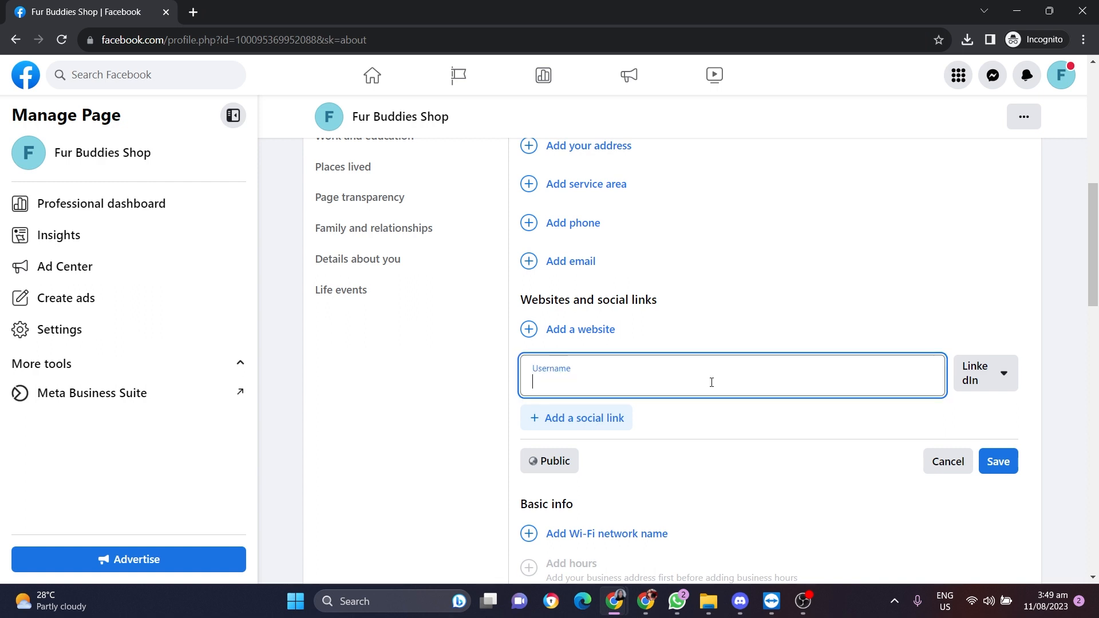
text(https://www.linkedin.com/in/virtual-assistant-kategonzales/)
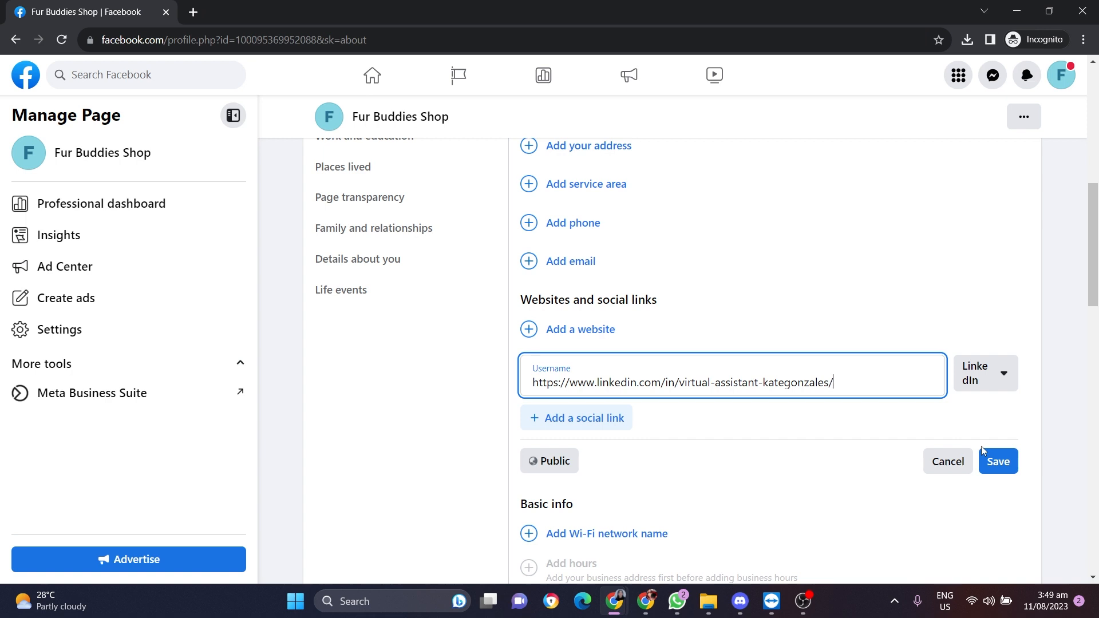
click(998, 461)
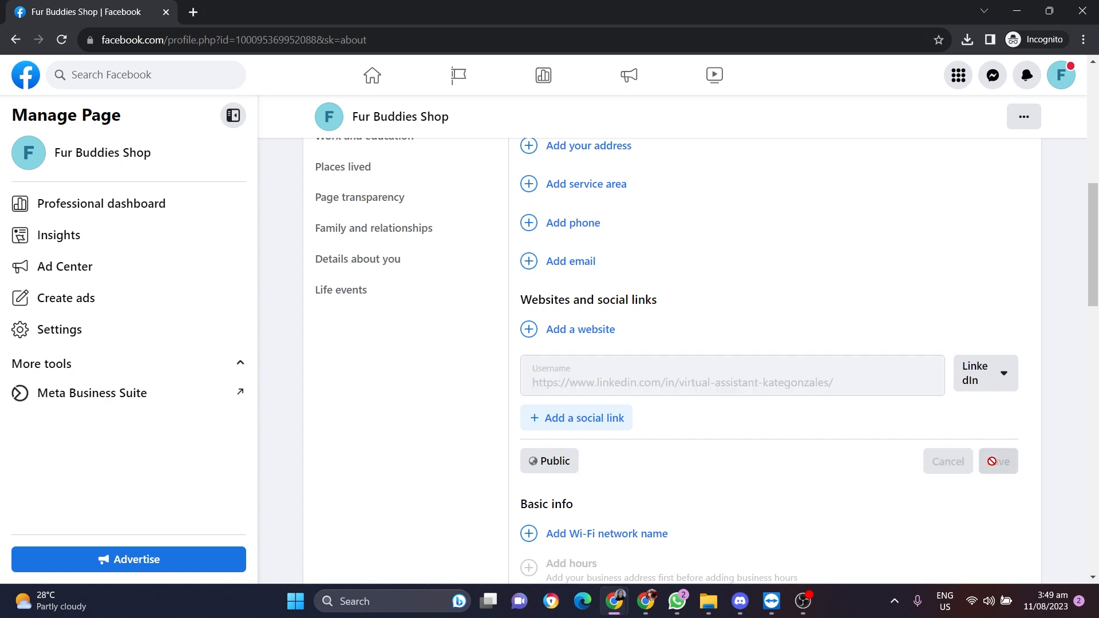
click(998, 461)
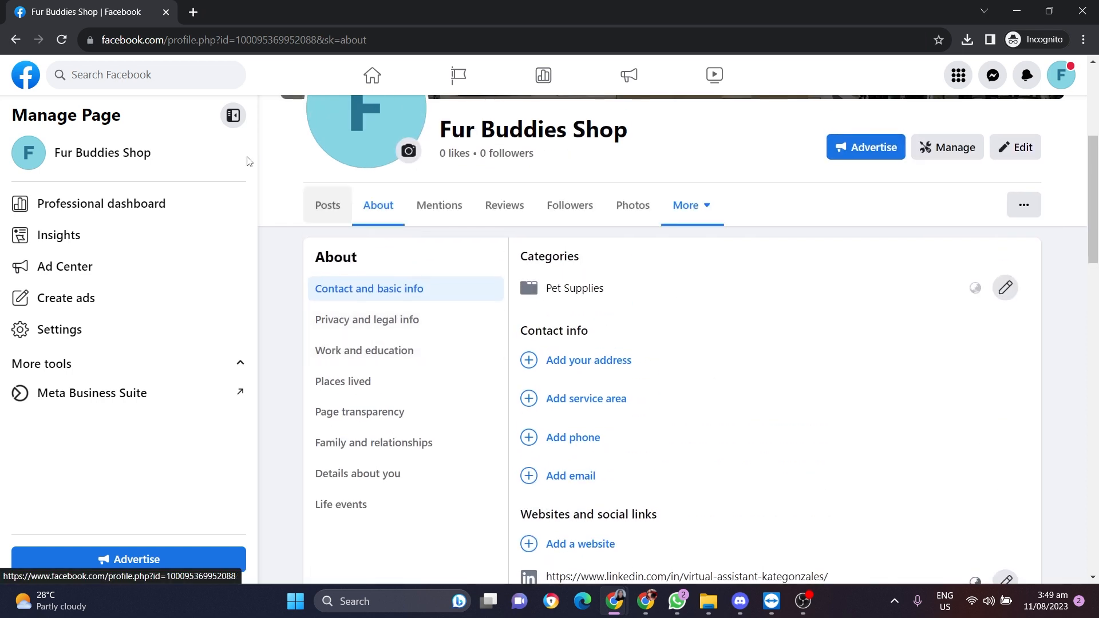
Return to the Posts timeline and view the Intro section listing the new LinkedIn link.
click(372, 75)
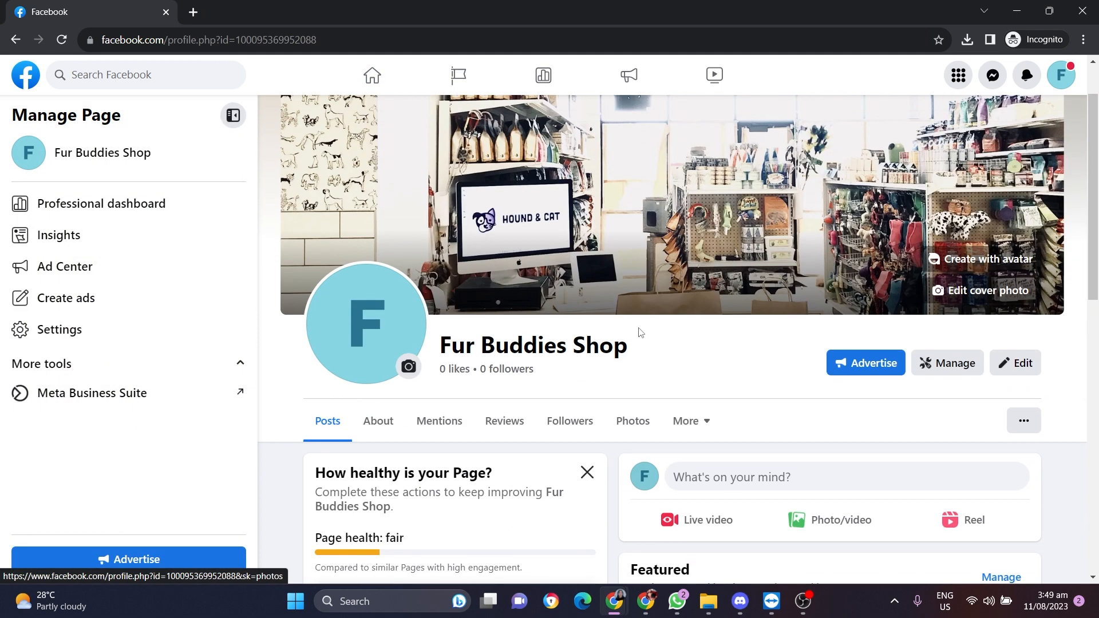
scroll(down, 3)
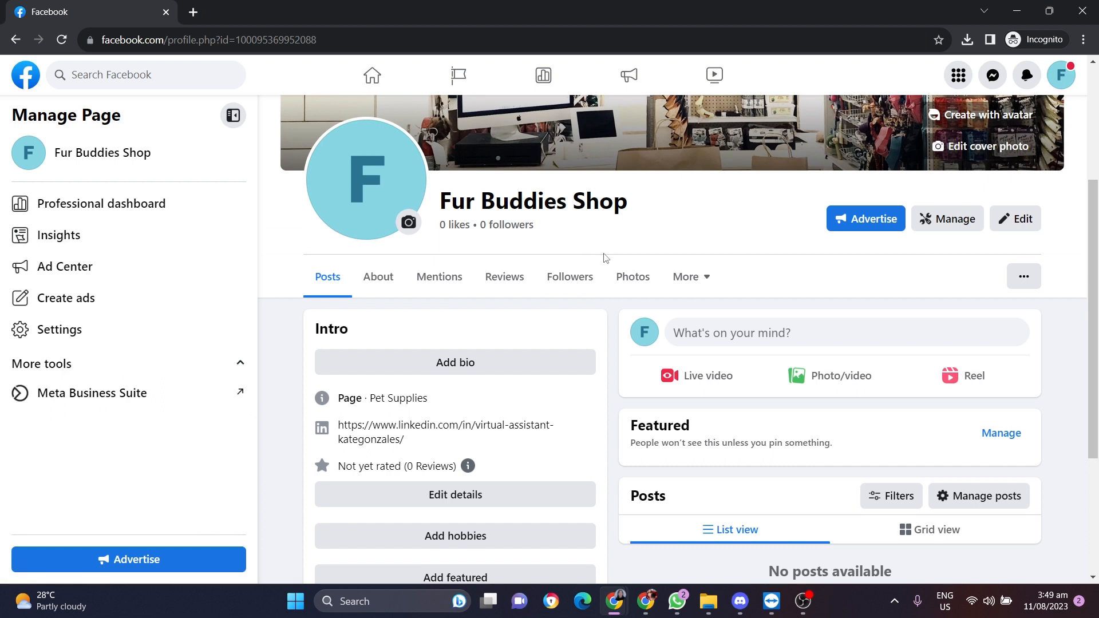
mouse_move(631, 228)
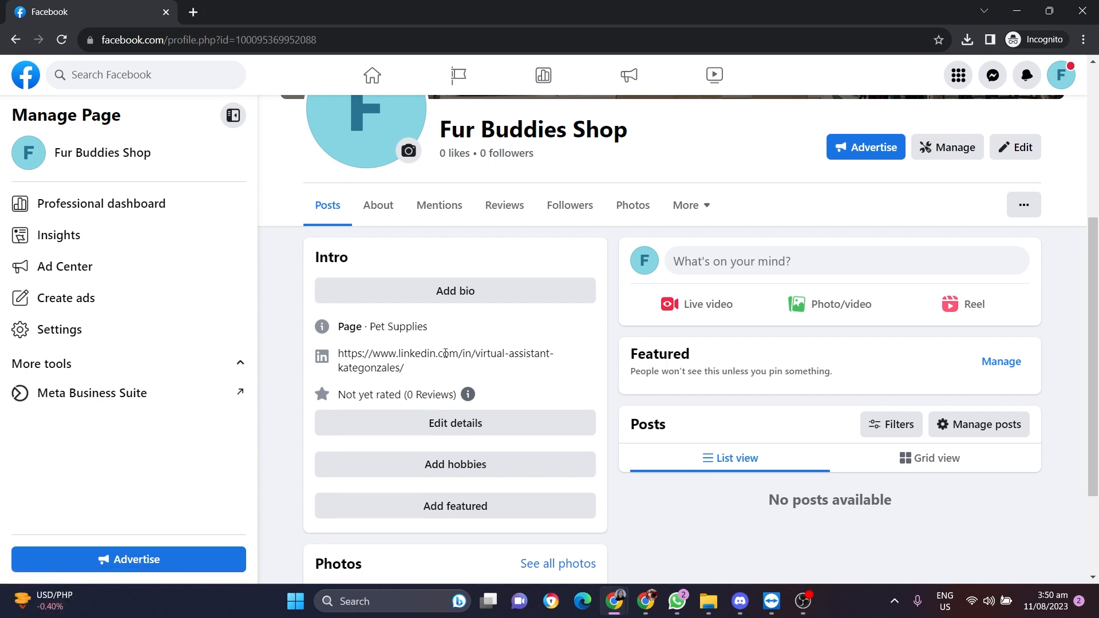
mouse_move(474, 352)
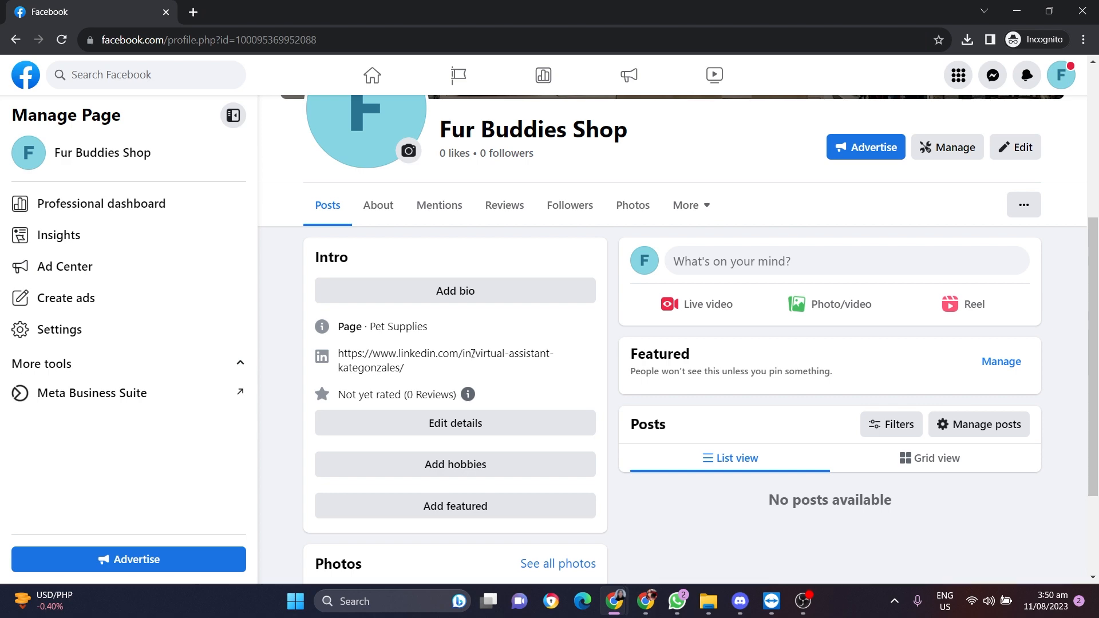